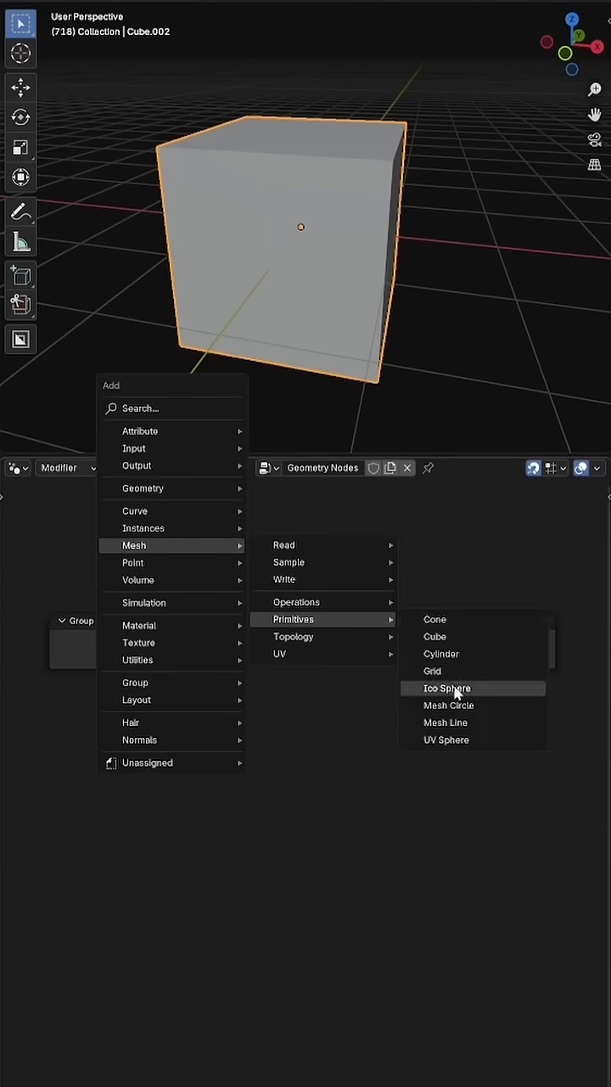
Add an Ico Sphere mesh primitive node to the Geometry Nodes tree
left_click(447, 688)
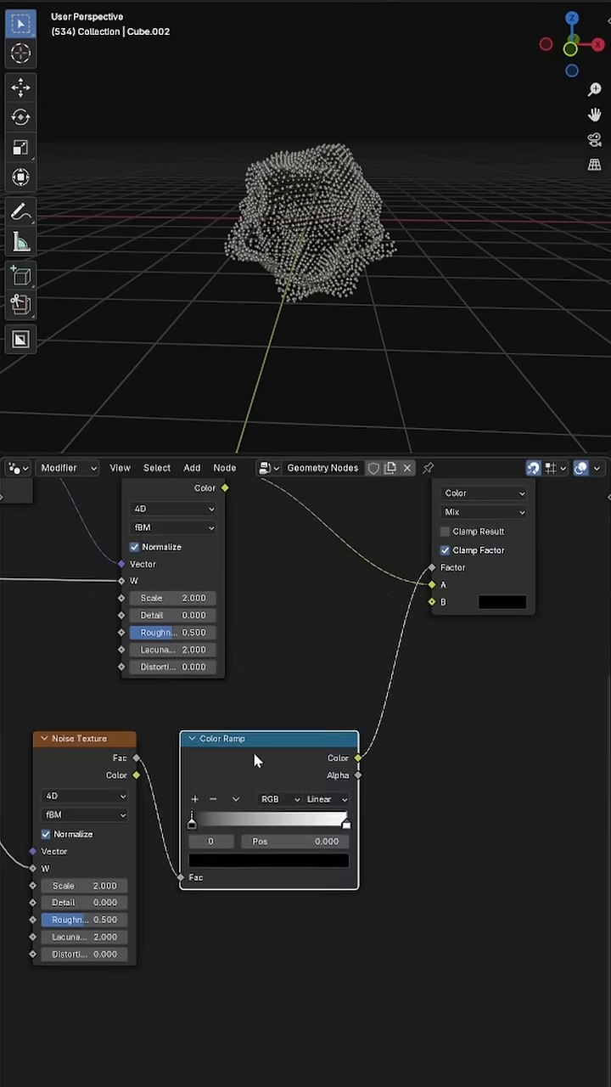
Wire the Color Ramp output into the Mix node's A input for noise displacement
left_click_drag(193, 816, 266, 816)
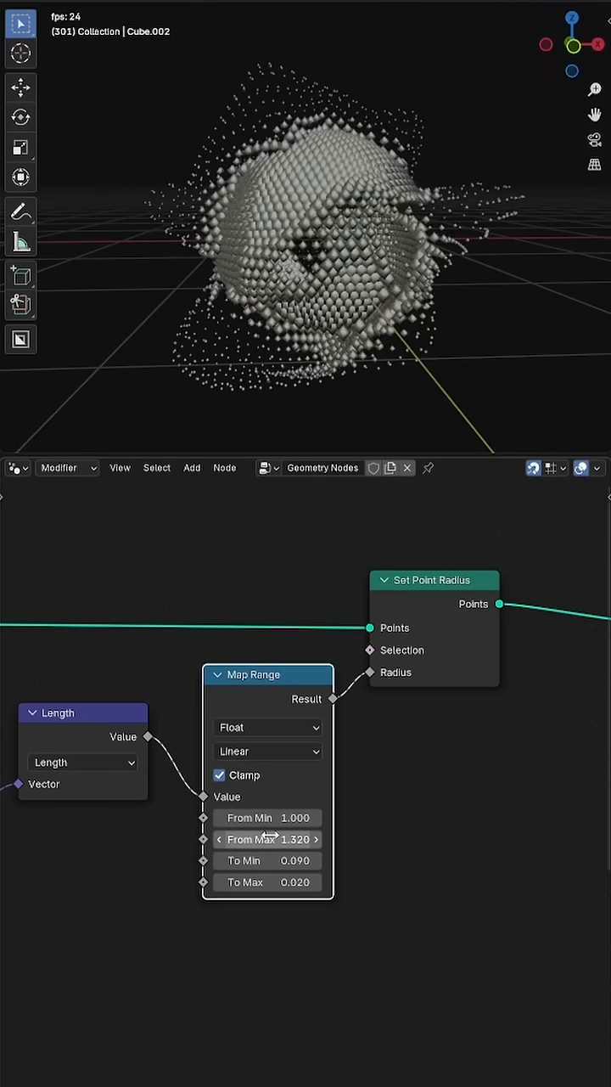
Insert a Store Named Attribute node after Set Point Radius and start entering its name
left_click(191, 467)
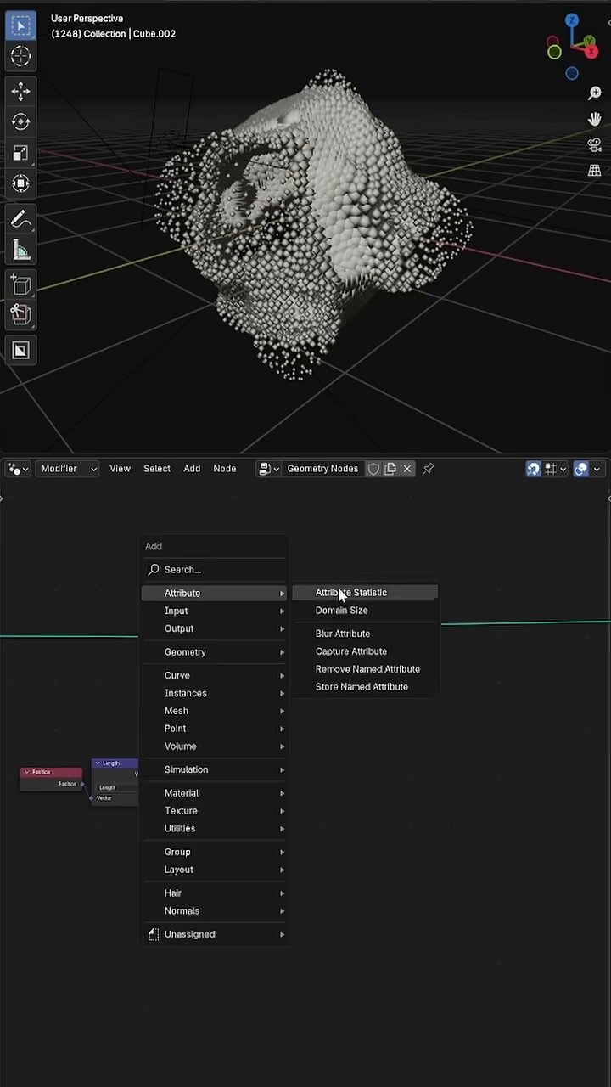
left_click(350, 591)
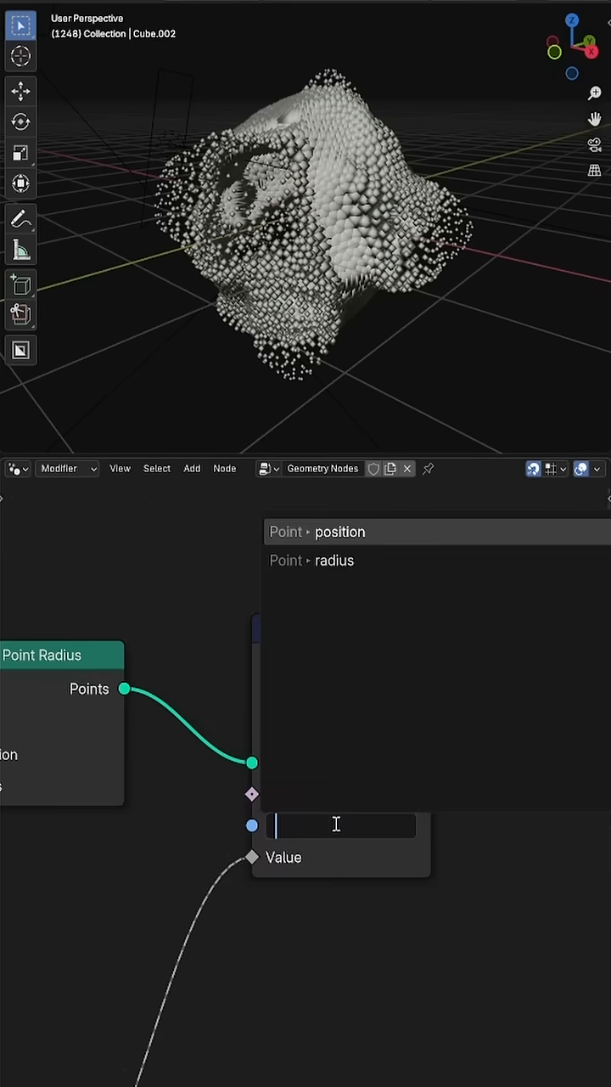